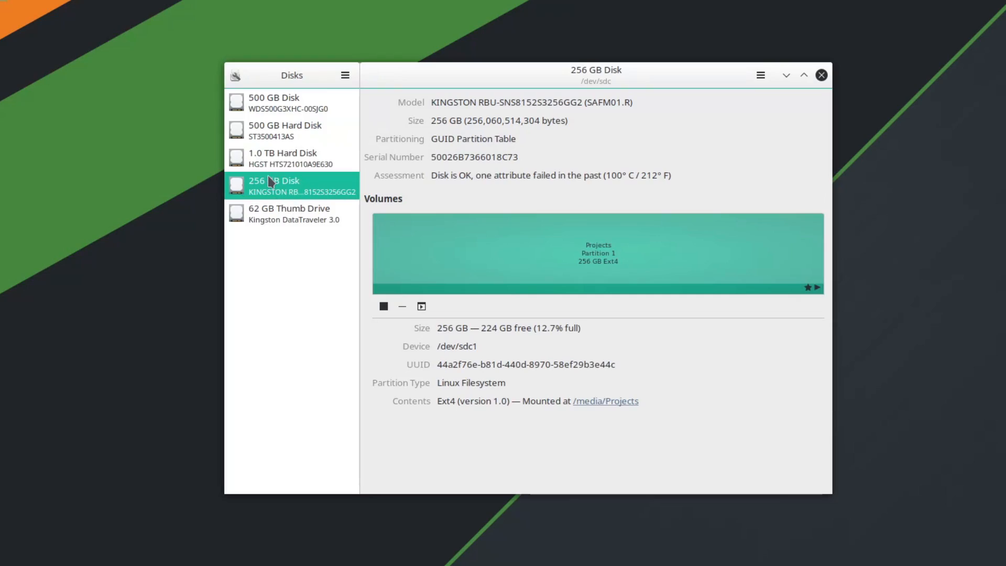
{"action": "mouse_move", "coordinate": [744, 89]}
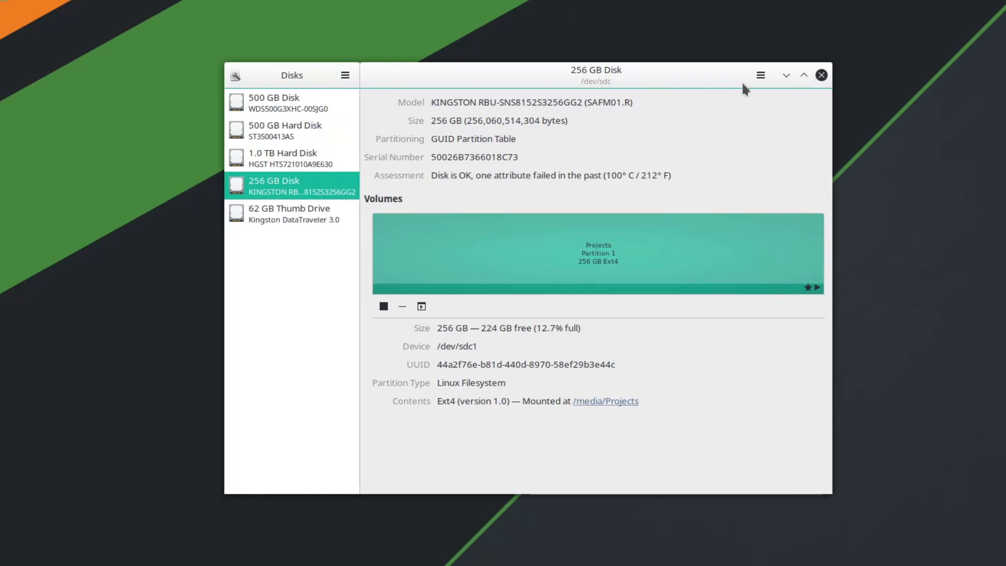
Start a new benchmark of the 256 GB Kingston disk with Number of Samples set to 100.
{"action": "left_click", "coordinate": [760, 75]}
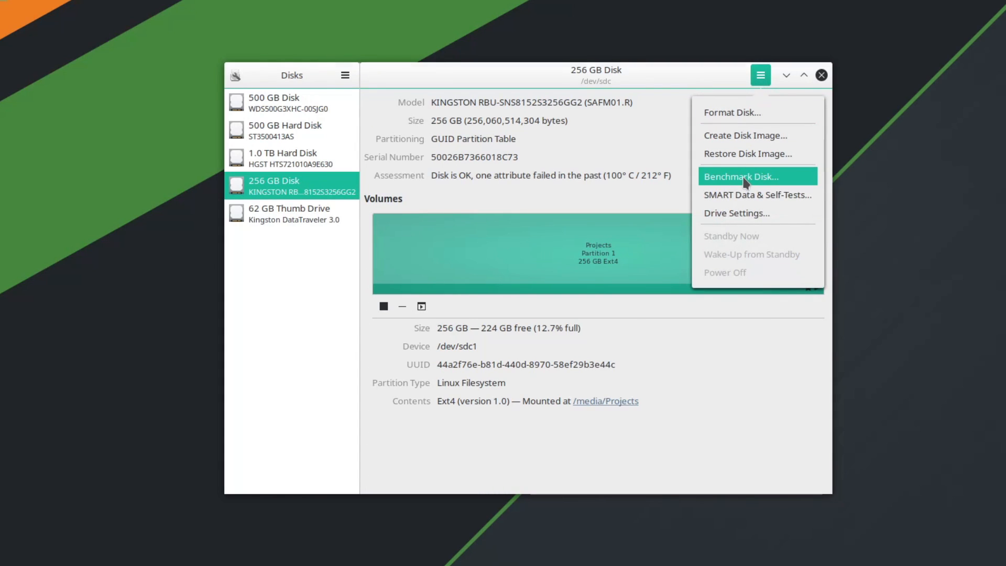
{"action": "left_click", "coordinate": [741, 176]}
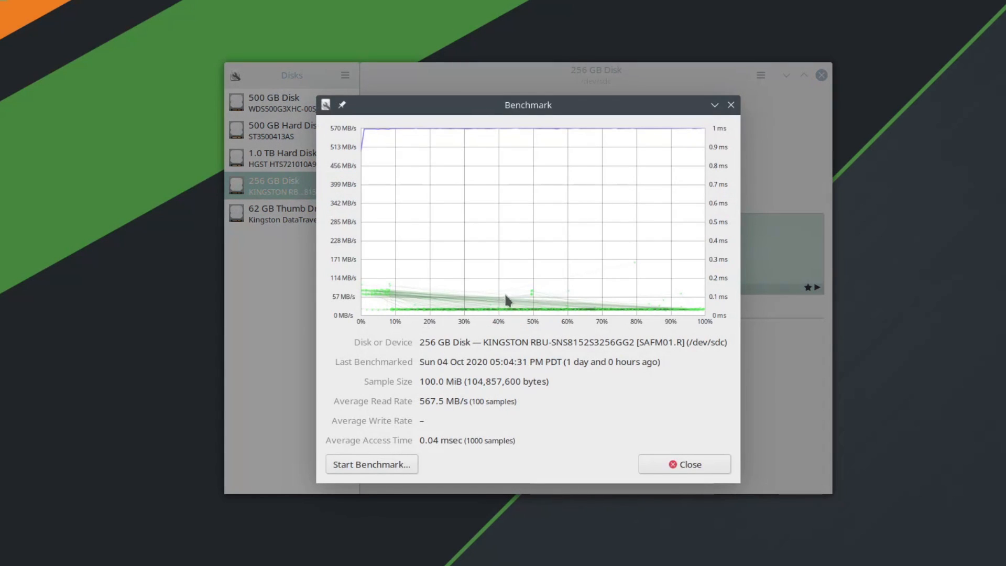
{"action": "left_click", "coordinate": [371, 464]}
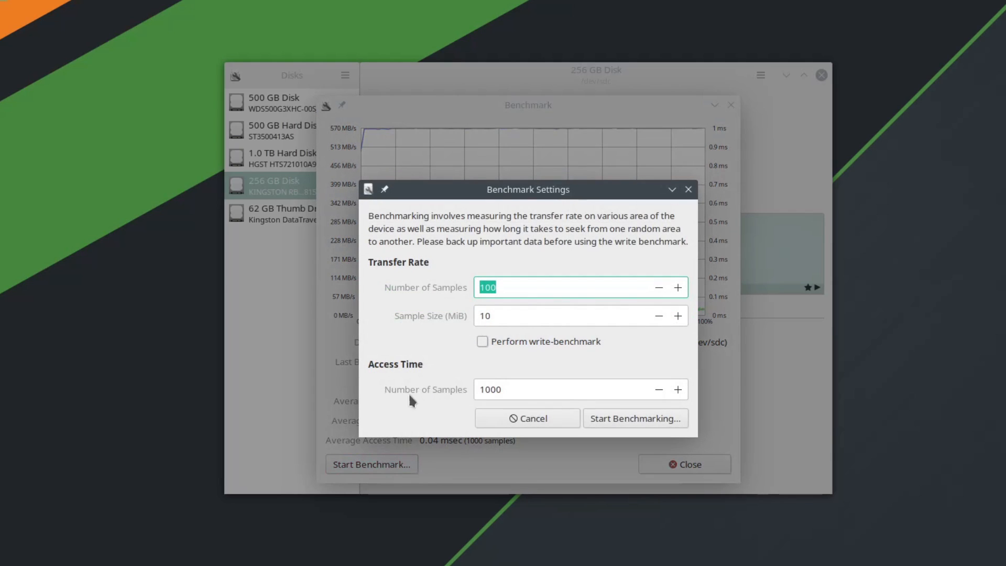
{"action": "type", "text": "100"}
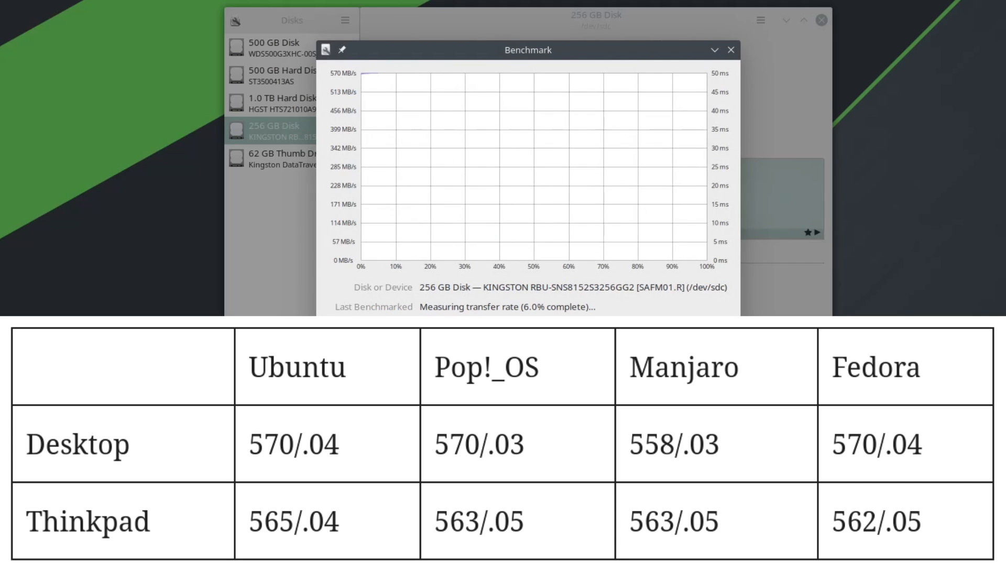
Move the benchmark window aside while the transfer rate on the 256 GB disk is measured.
{"action": "left_click_drag", "start_coordinate": [528, 50], "coordinate": [413, 11]}
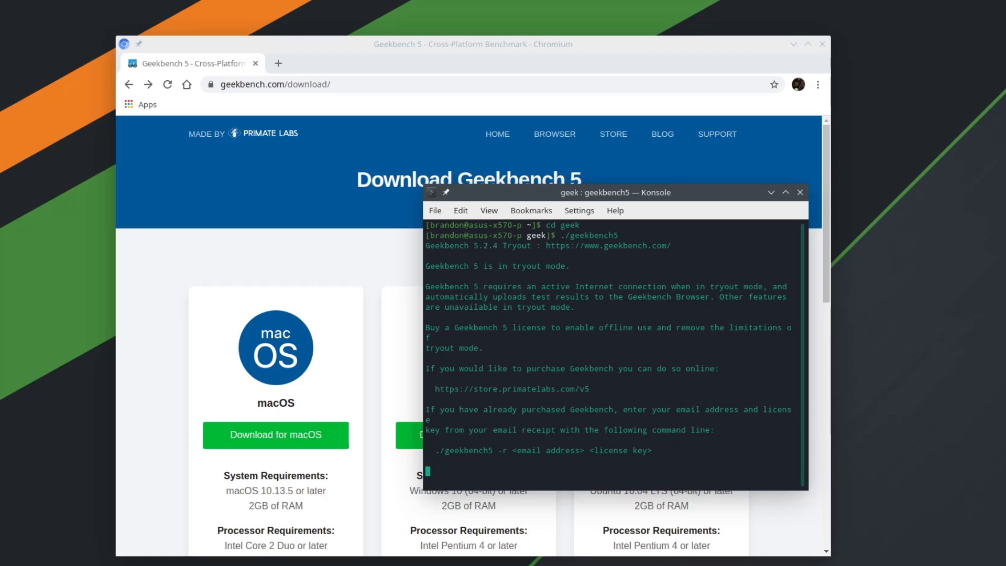
{"action": "mouse_move", "coordinate": [712, 188]}
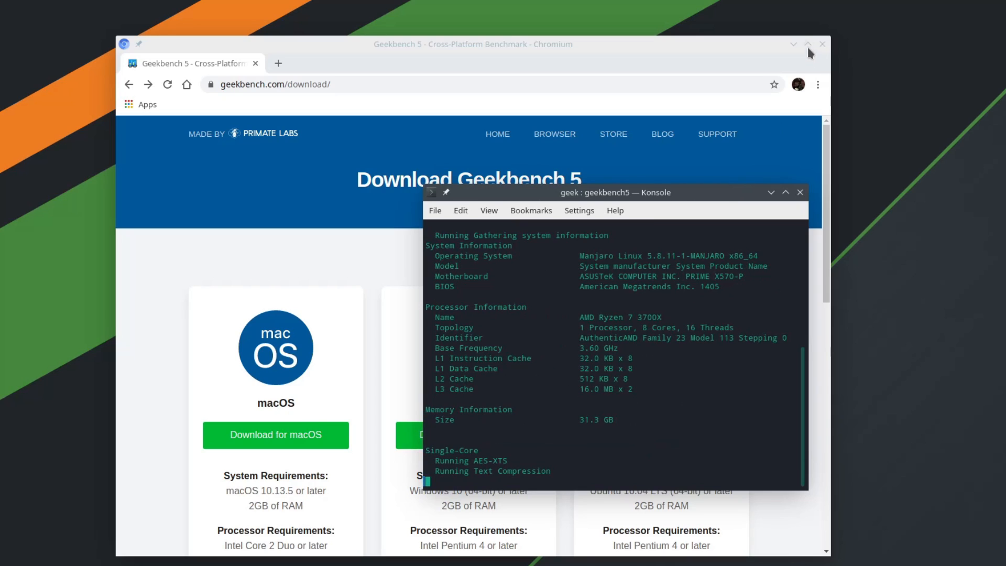
{"action": "mouse_move", "coordinate": [822, 44]}
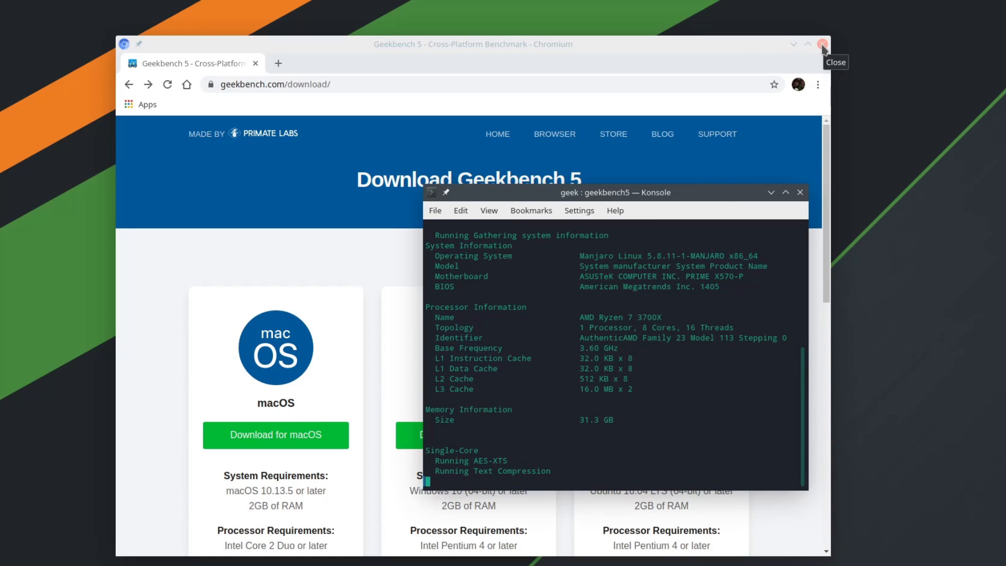
Close the Chromium window showing the Geekbench download page.
{"action": "left_click", "coordinate": [823, 44]}
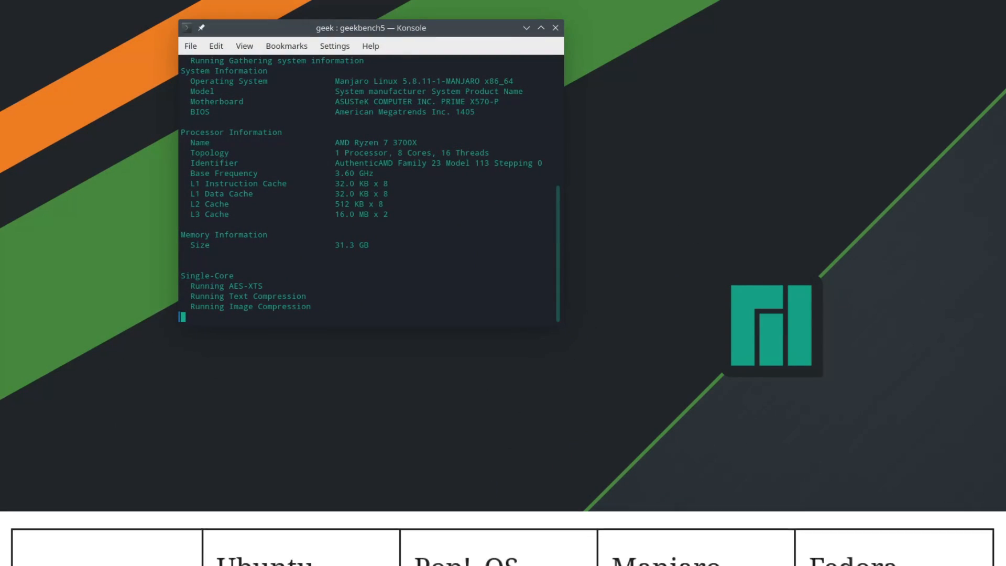
Scroll the Konsole output to follow Geekbench's single-core tests through to Image Inpainting.
{"action": "scroll", "scroll_direction": "down", "scroll_amount": 3}
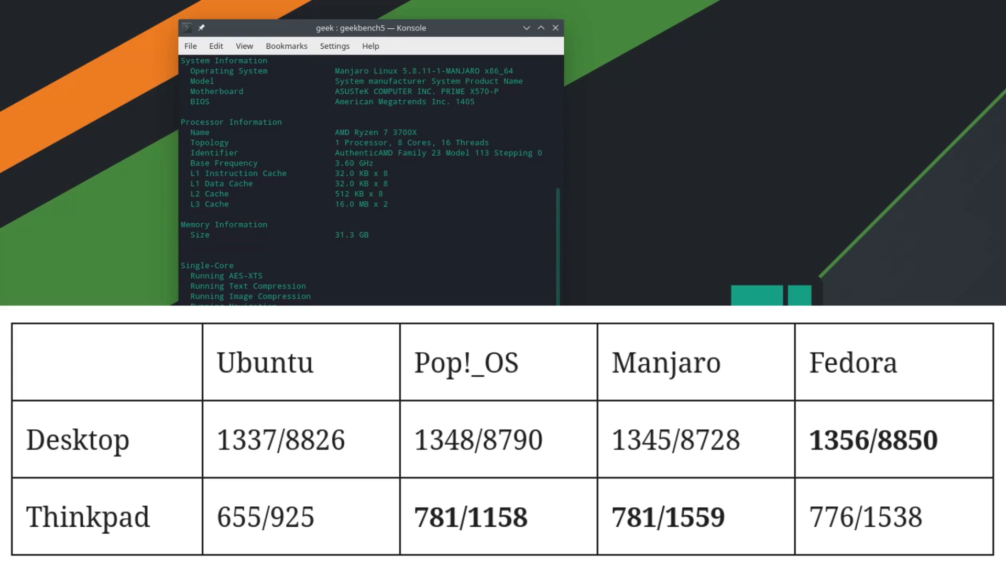
{"action": "scroll", "scroll_direction": "down", "scroll_amount": 3}
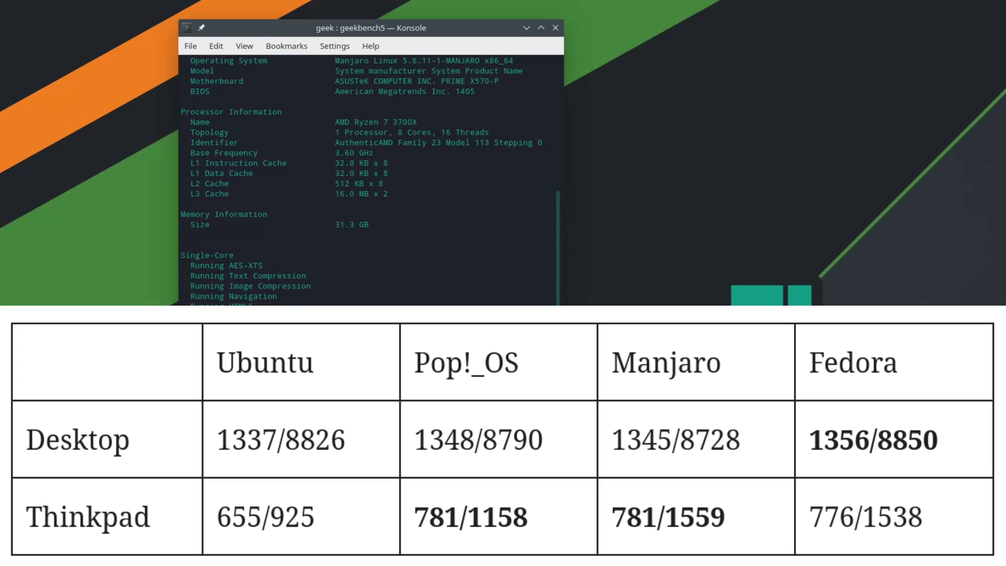
{"action": "scroll", "scroll_direction": "down", "scroll_amount": 3}
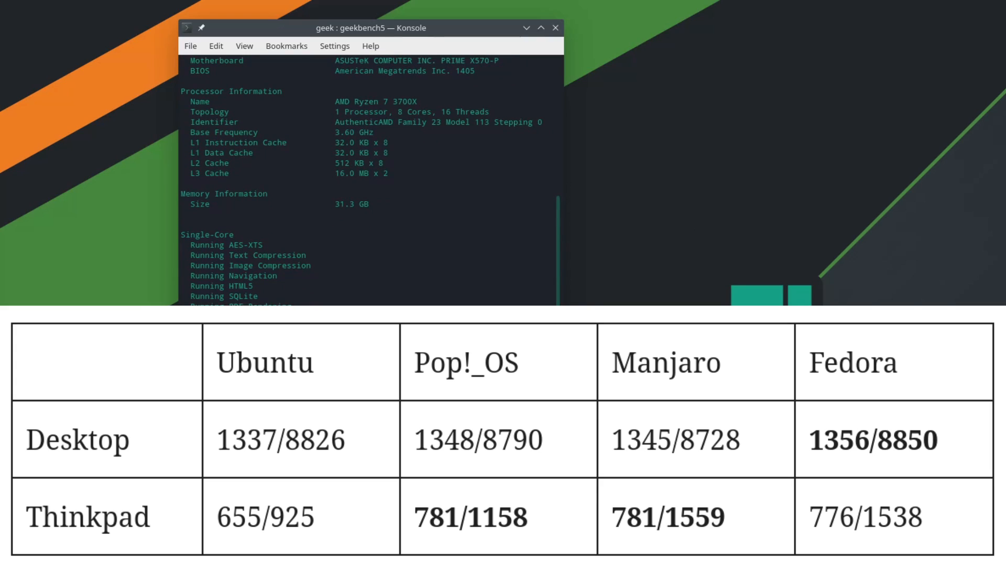
{"action": "scroll", "scroll_direction": "down", "scroll_amount": 3}
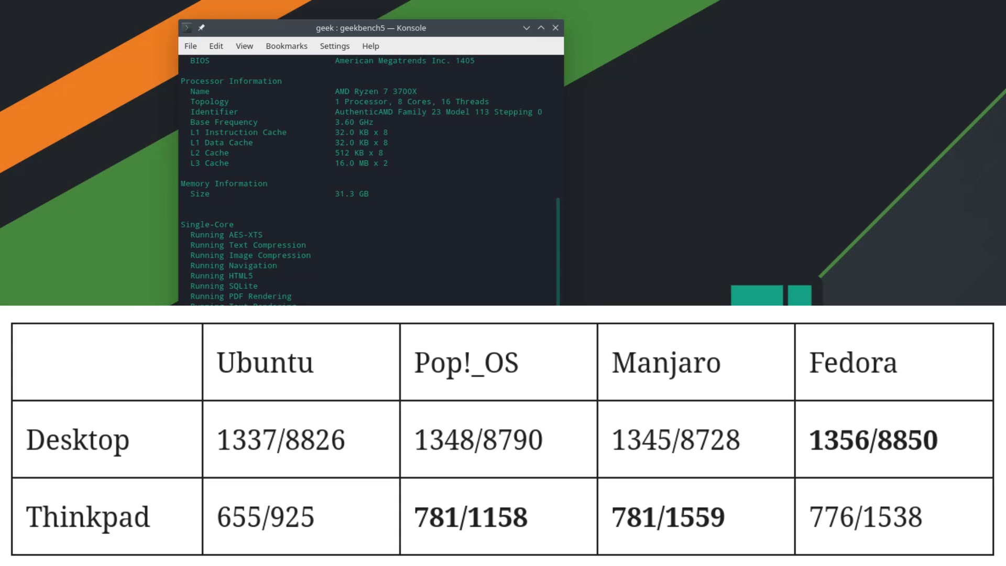
{"action": "scroll", "scroll_direction": "down", "scroll_amount": 3}
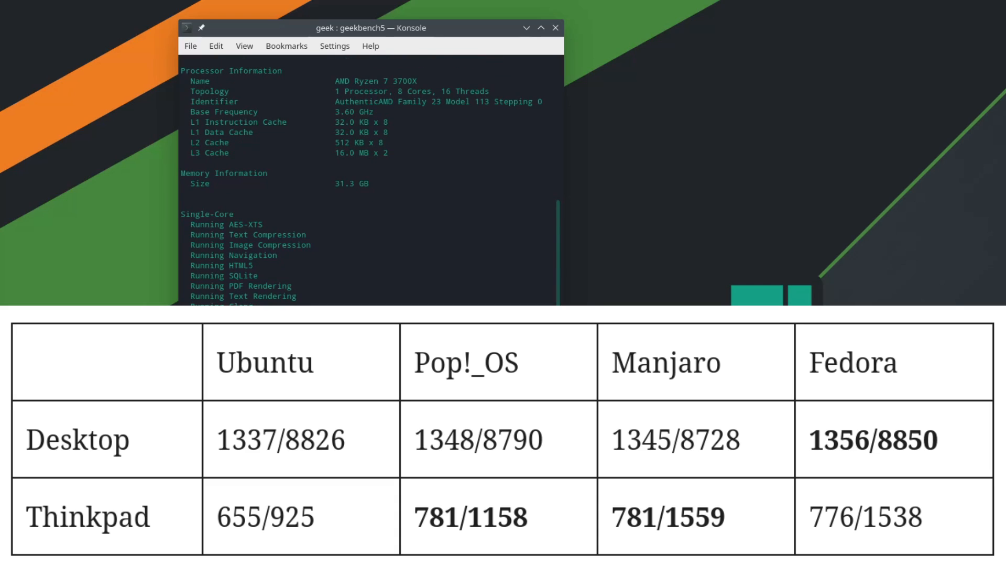
{"action": "scroll", "scroll_direction": "down", "scroll_amount": 3}
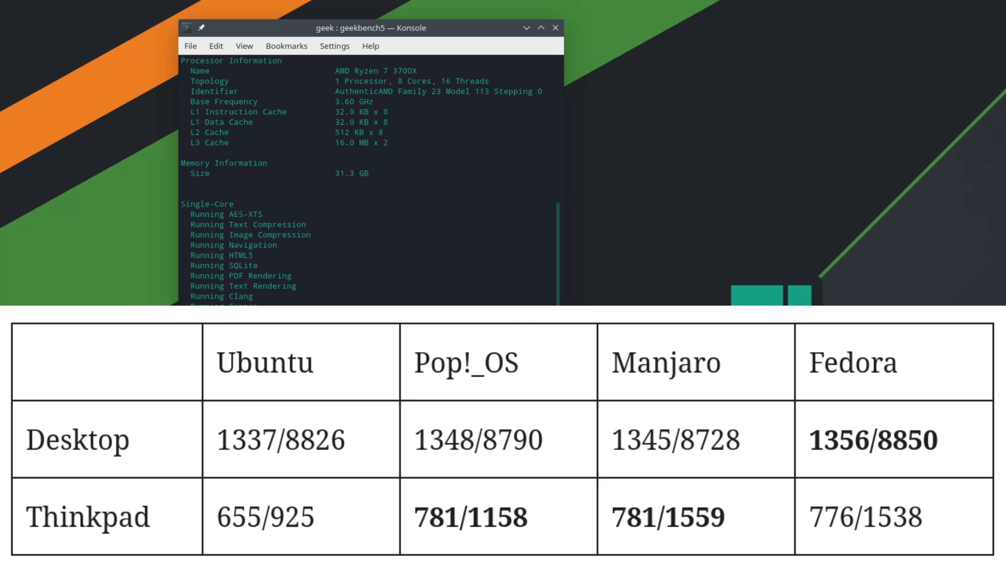
{"action": "scroll", "scroll_direction": "down", "scroll_amount": 3}
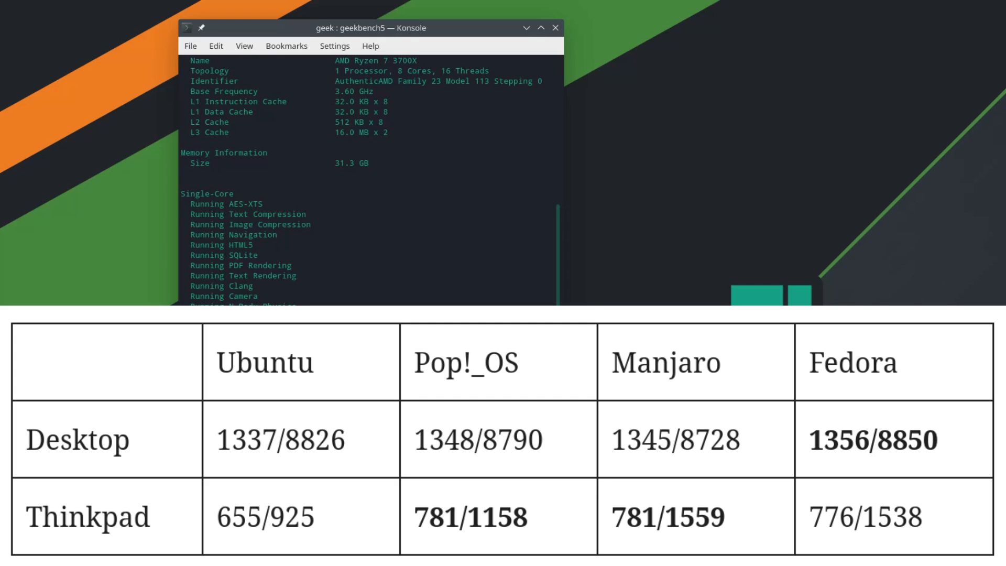
{"action": "scroll", "scroll_direction": "down", "scroll_amount": 3}
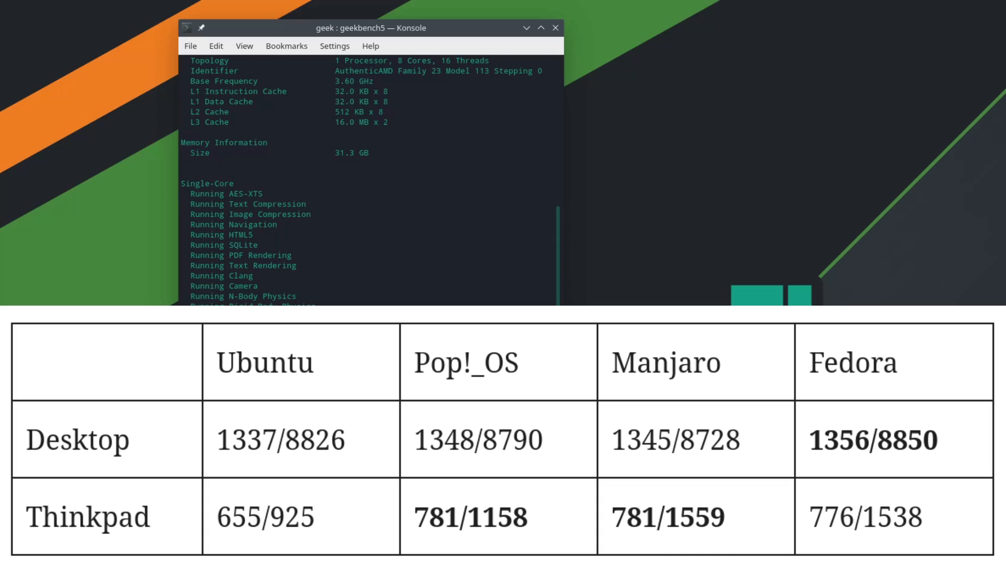
{"action": "scroll", "scroll_direction": "down", "scroll_amount": 3}
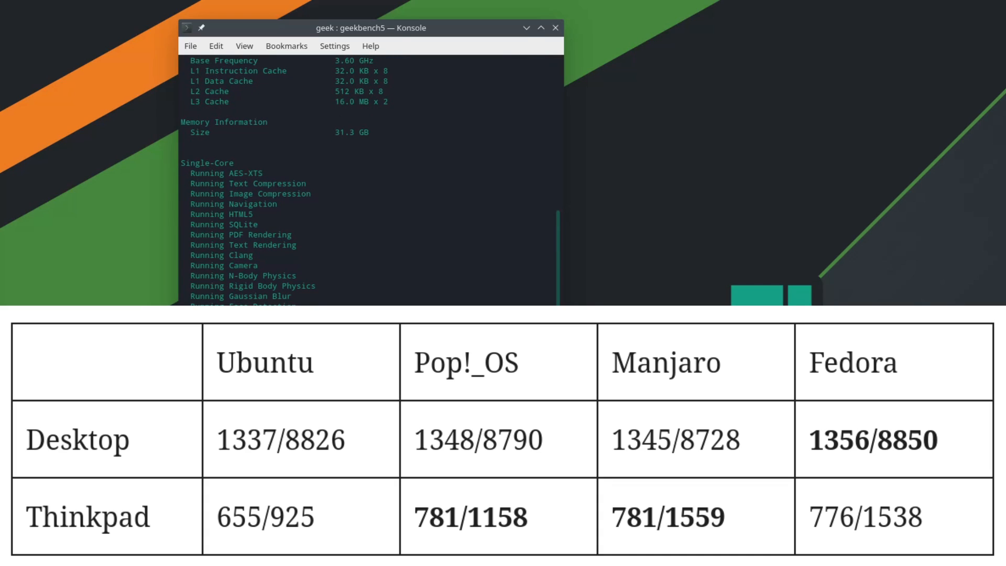
{"action": "scroll", "scroll_direction": "down", "scroll_amount": 3}
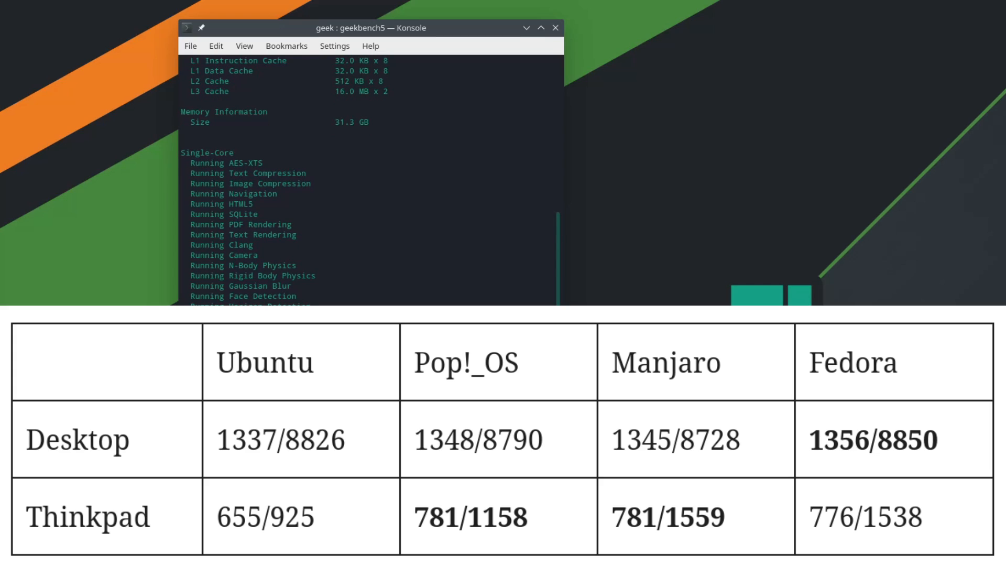
{"action": "scroll", "scroll_direction": "down", "scroll_amount": 3}
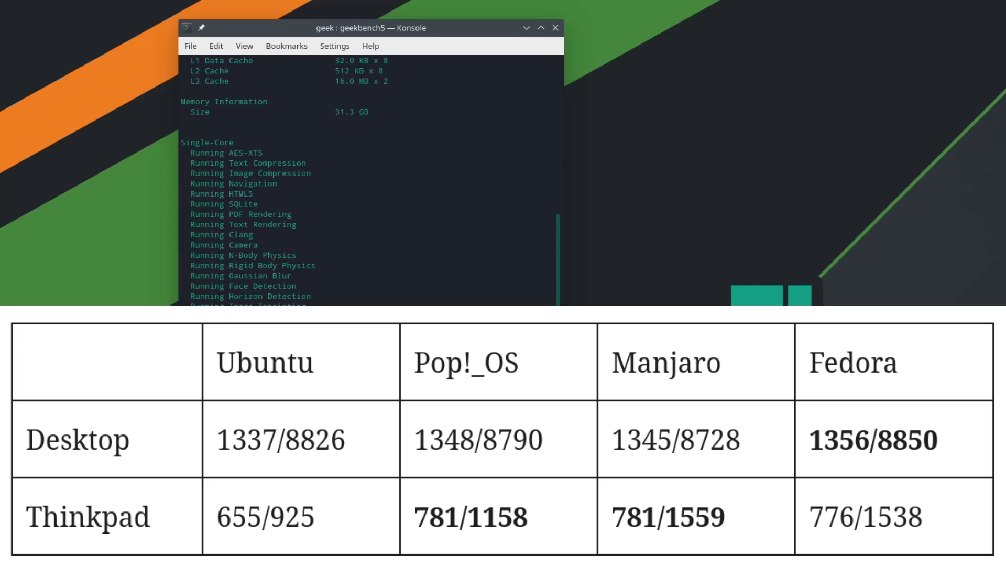
{"action": "scroll", "scroll_direction": "down", "scroll_amount": 3}
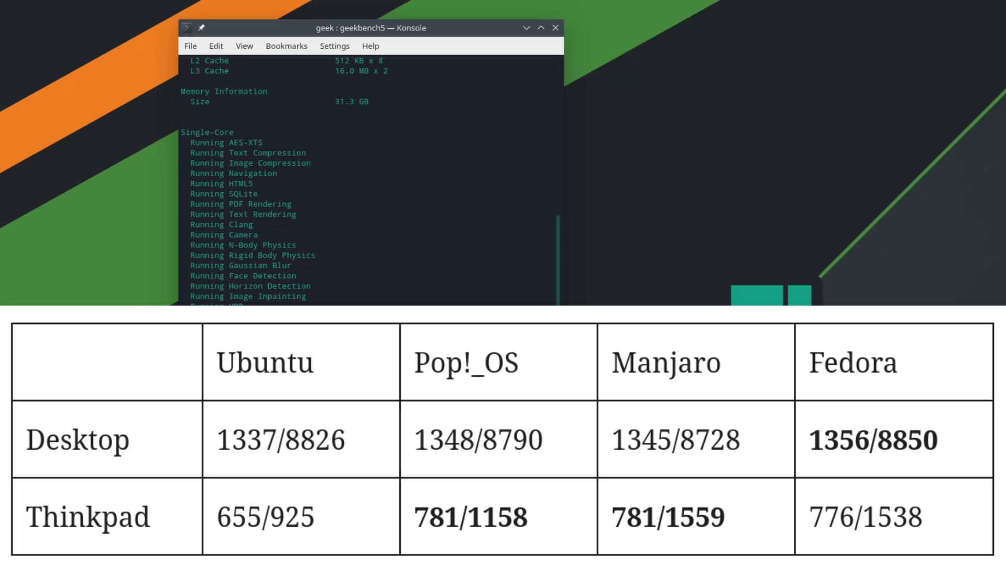
{"action": "scroll", "scroll_direction": "down", "scroll_amount": 3}
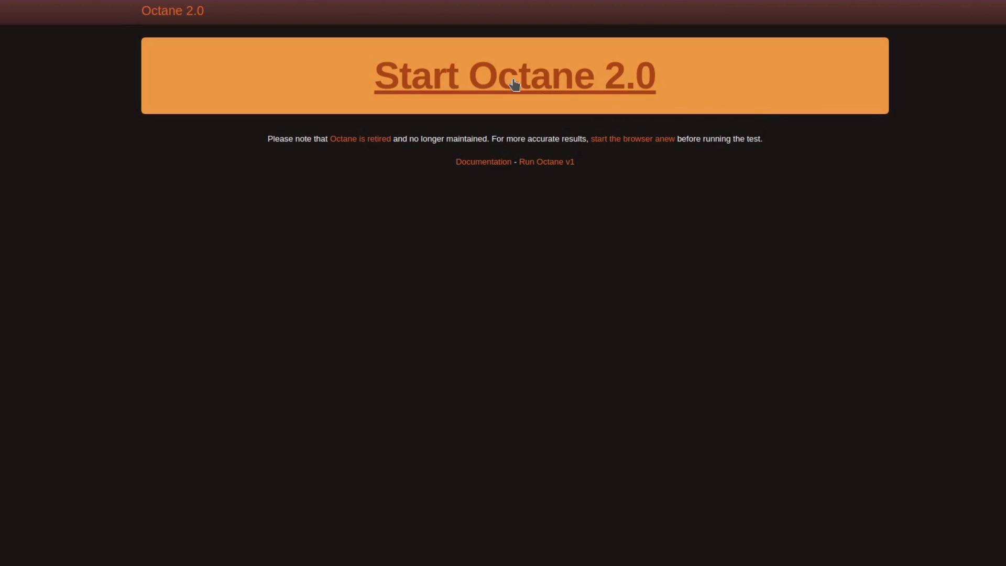
Start the Octane 2.0 JavaScript benchmark from its banner.
{"action": "left_click", "coordinate": [513, 75]}
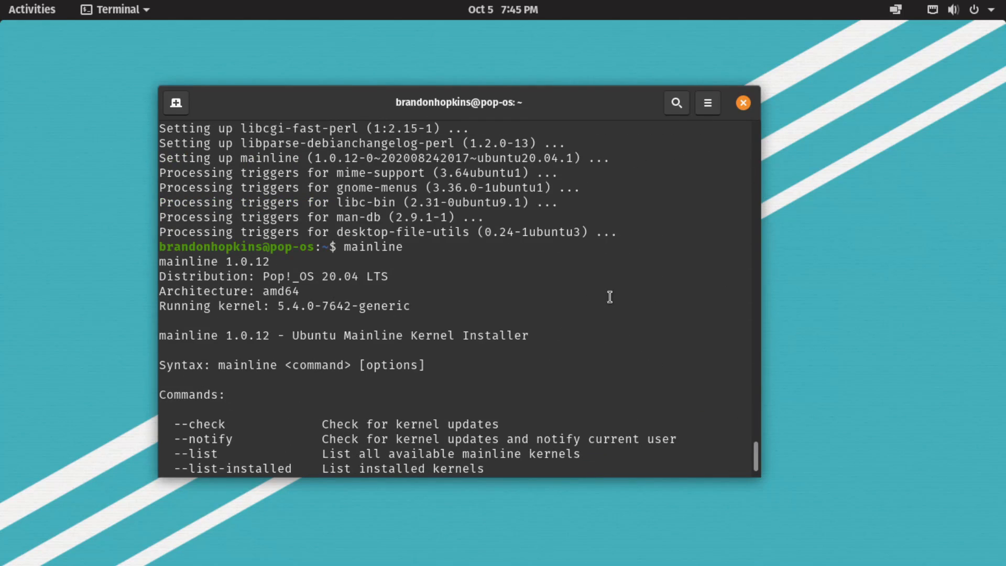
Launch Ubuntu Mainline Kernel Installer from the Activities search for 'main'.
{"action": "left_click", "coordinate": [32, 9]}
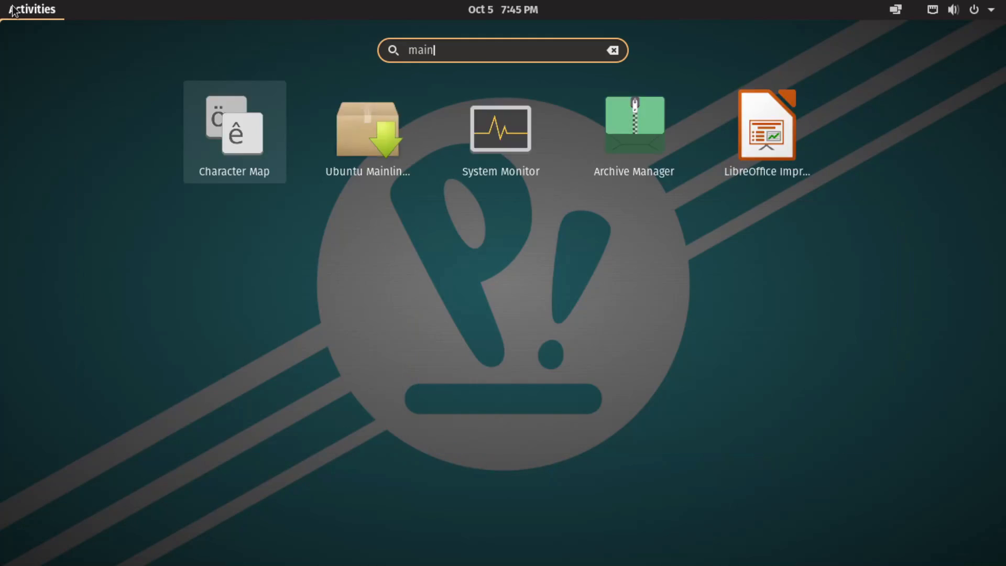
{"action": "left_click", "coordinate": [368, 128]}
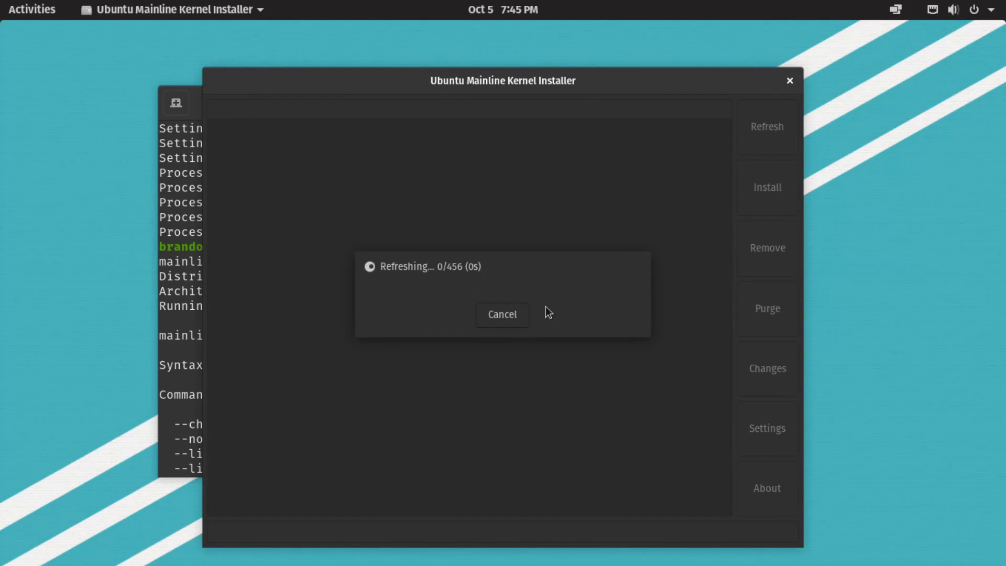
{"action": "mouse_move", "coordinate": [540, 313]}
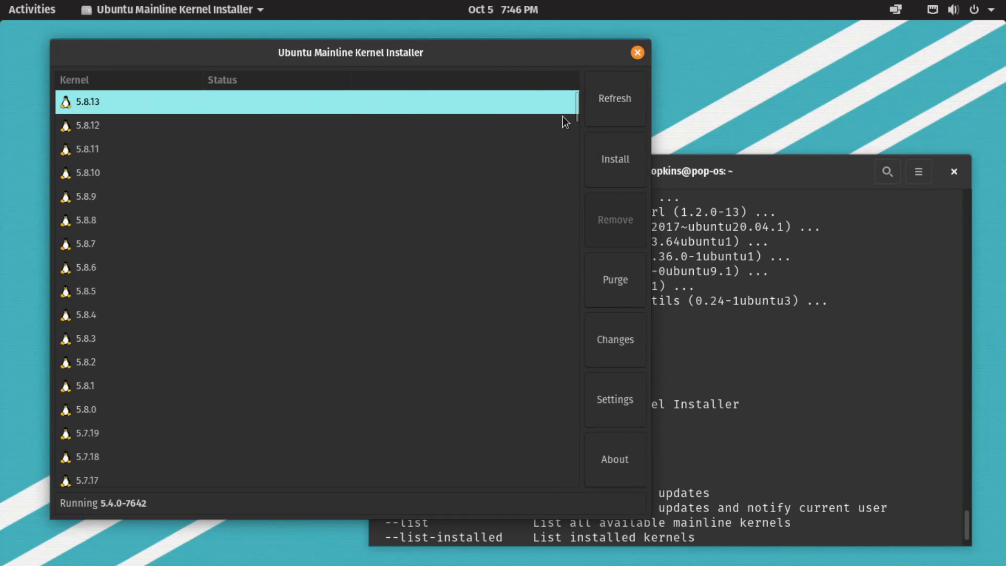
Install the selected 5.8.13 mainline kernel.
{"action": "left_click", "coordinate": [614, 159]}
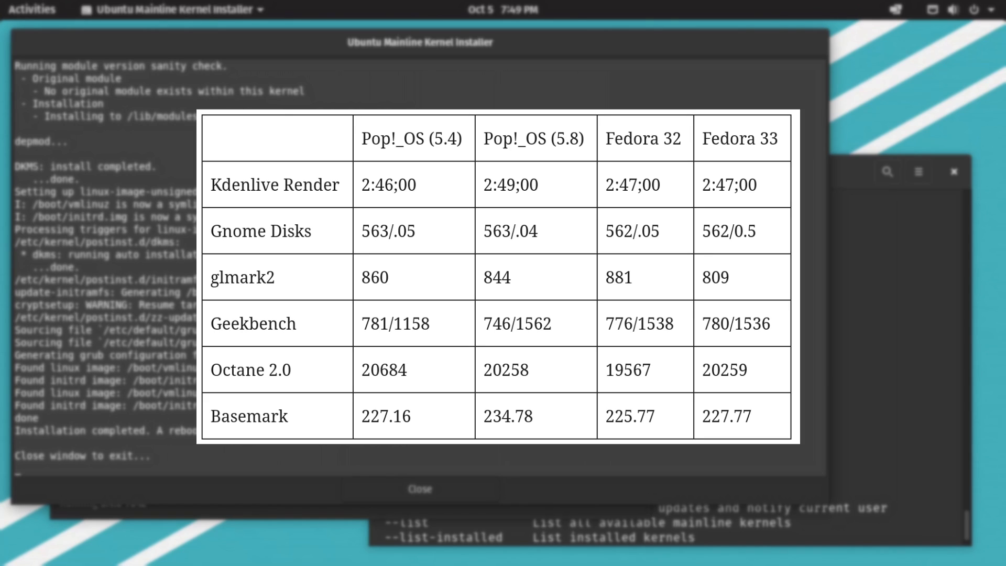
Dismiss the finished installation log and quit the kernel installer, leaving 5.8.13 installed.
{"action": "left_click", "coordinate": [420, 489]}
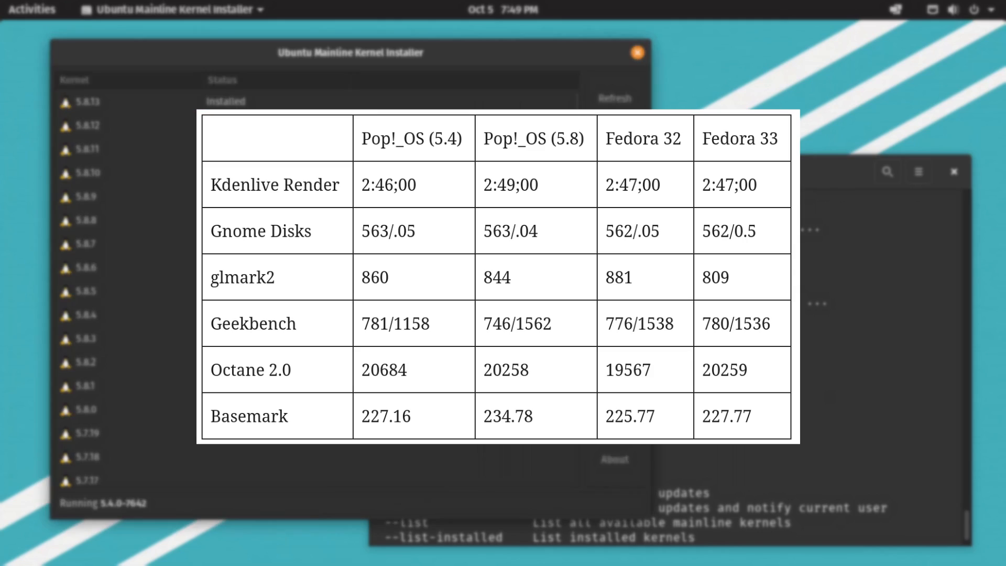
{"action": "left_click", "coordinate": [637, 53]}
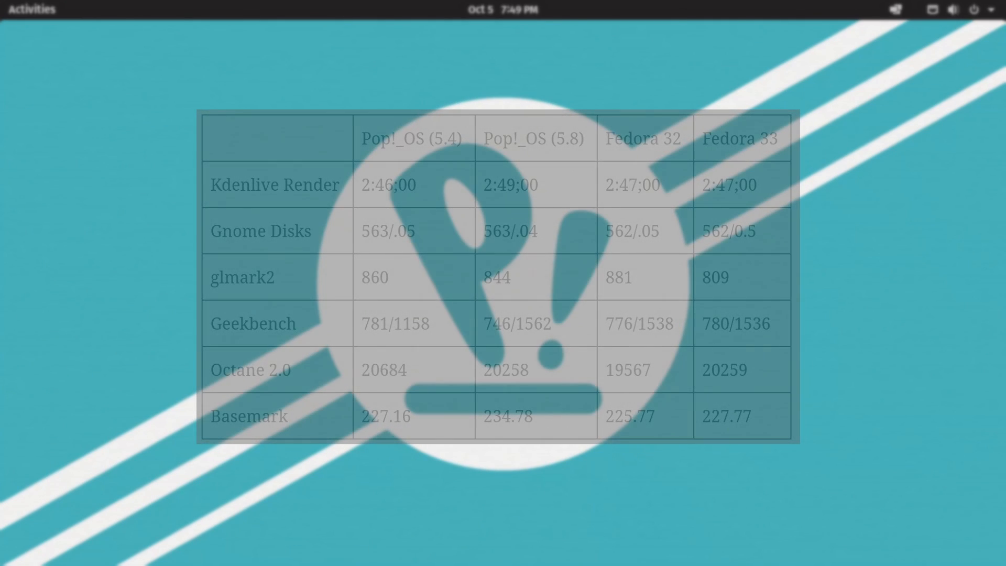